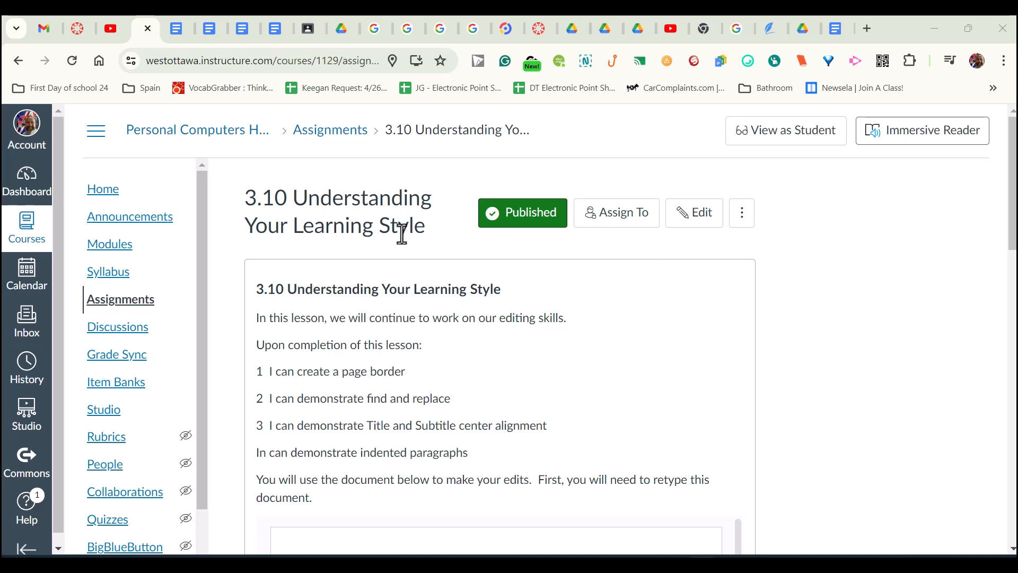
{"action": "mouse_move", "coordinate": [422, 269]}
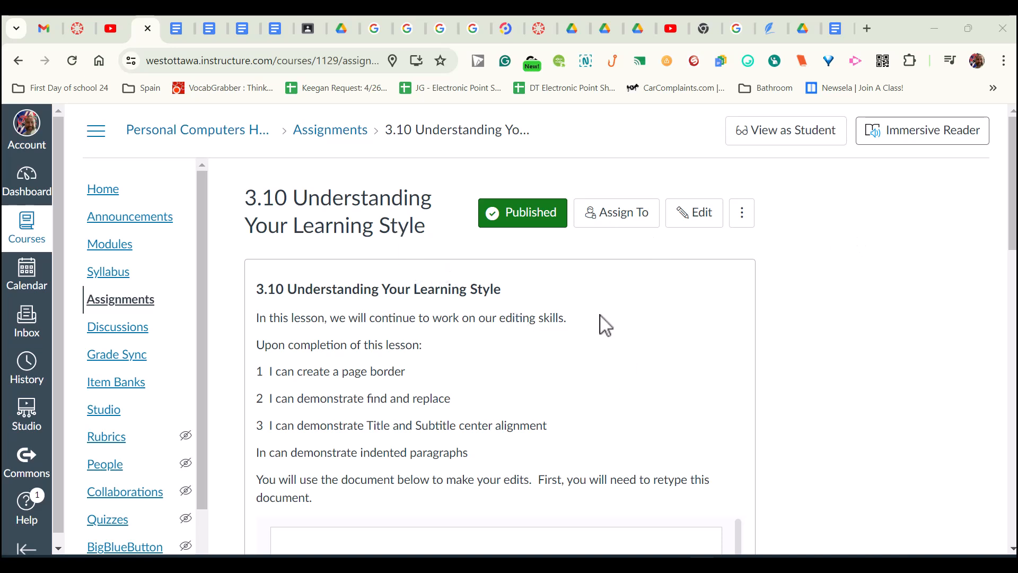
- Switch to the Understanding Your Learning Style essay and bring up the Insert menu for a drawing
{"action": "scroll", "scroll_direction": "down", "scroll_amount": 3}
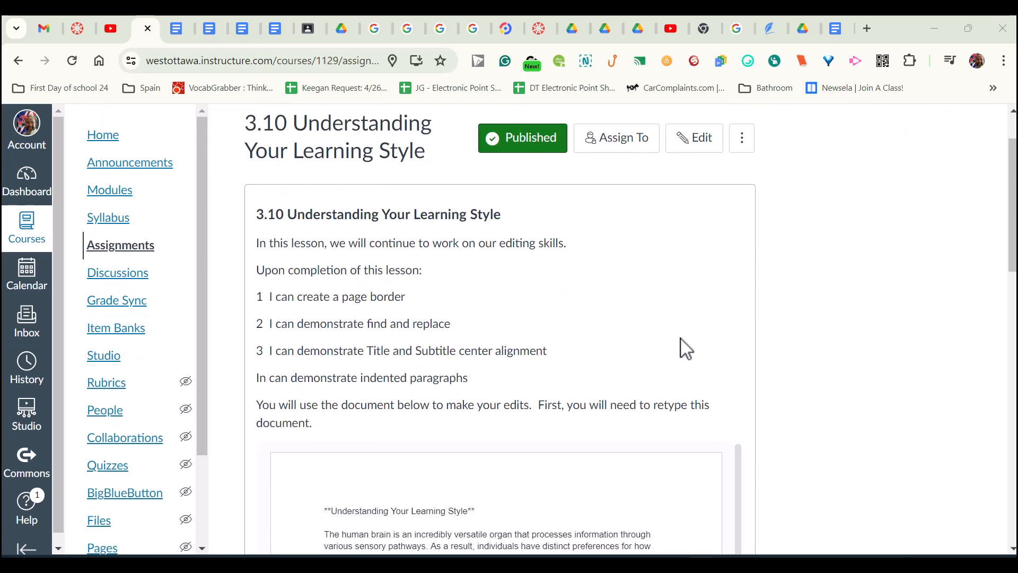
{"action": "mouse_move", "coordinate": [678, 336]}
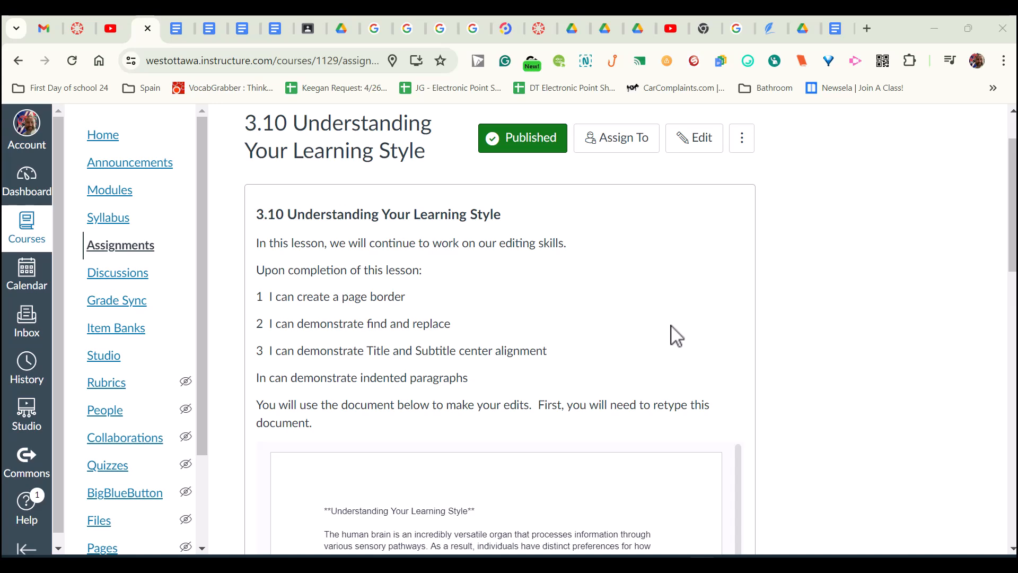
{"action": "mouse_move", "coordinate": [836, 29]}
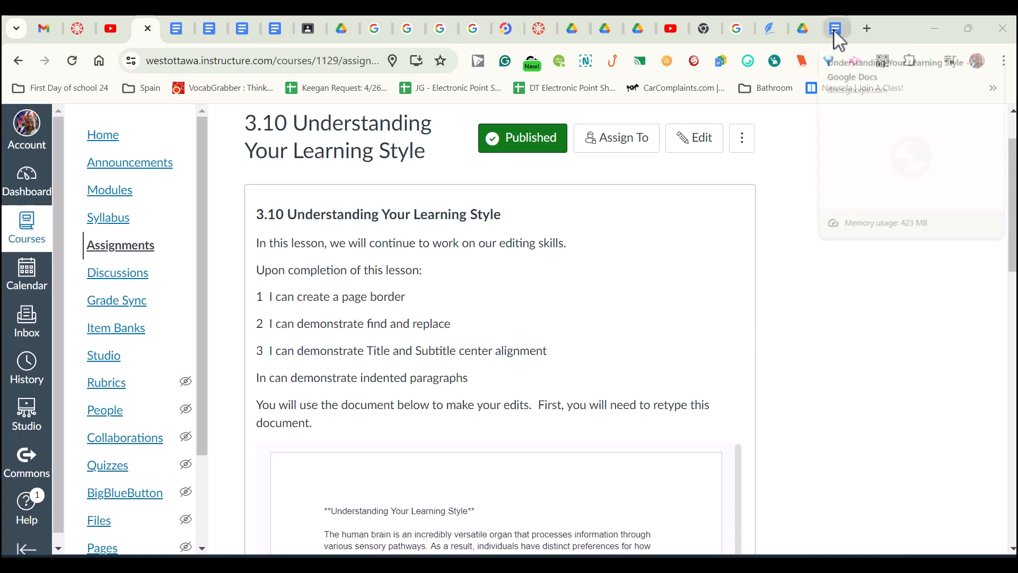
{"action": "left_click", "coordinate": [836, 28]}
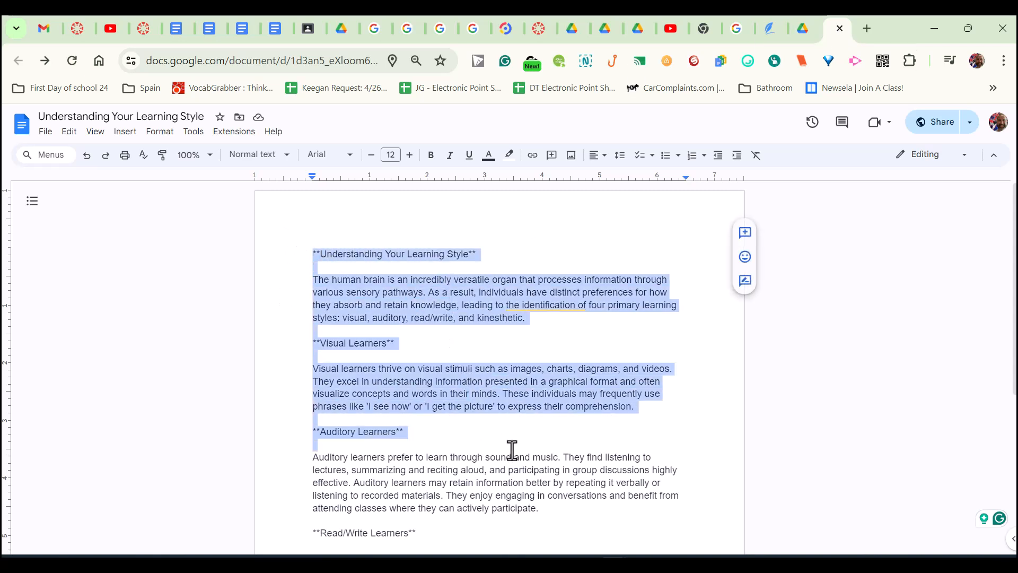
{"action": "left_click", "coordinate": [475, 254]}
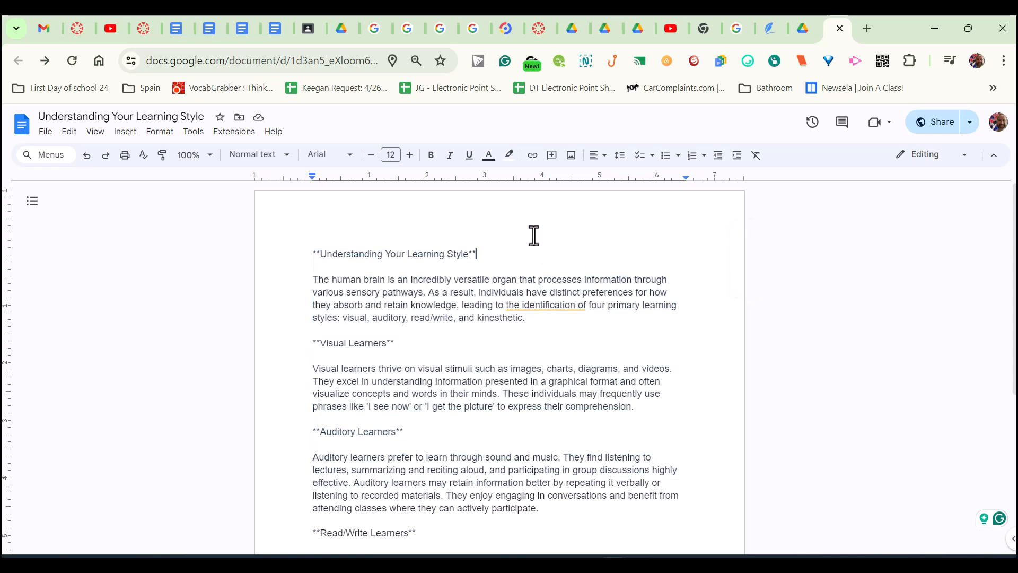
{"action": "scroll", "scroll_direction": "down", "scroll_amount": 3}
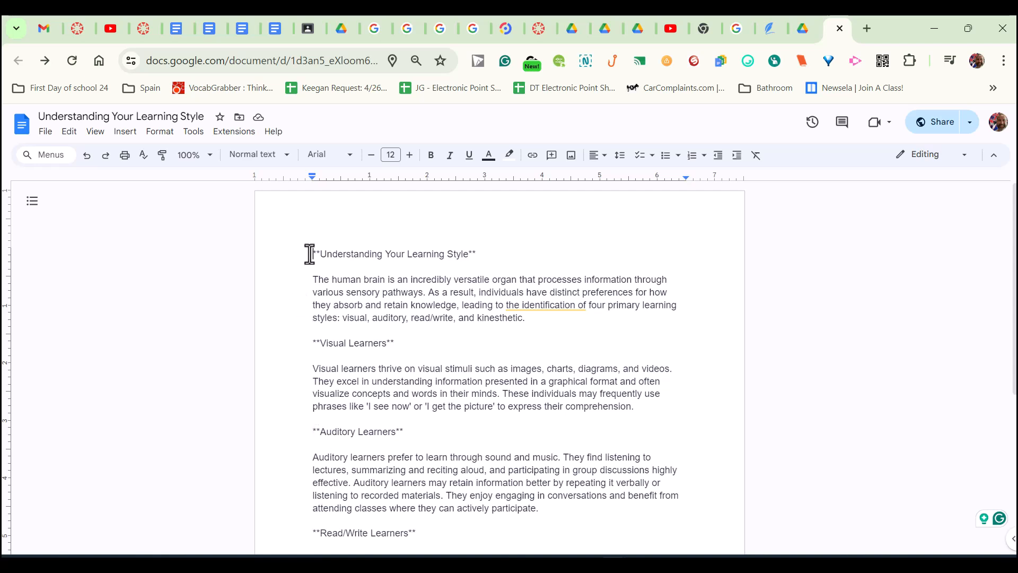
{"action": "mouse_move", "coordinate": [388, 356]}
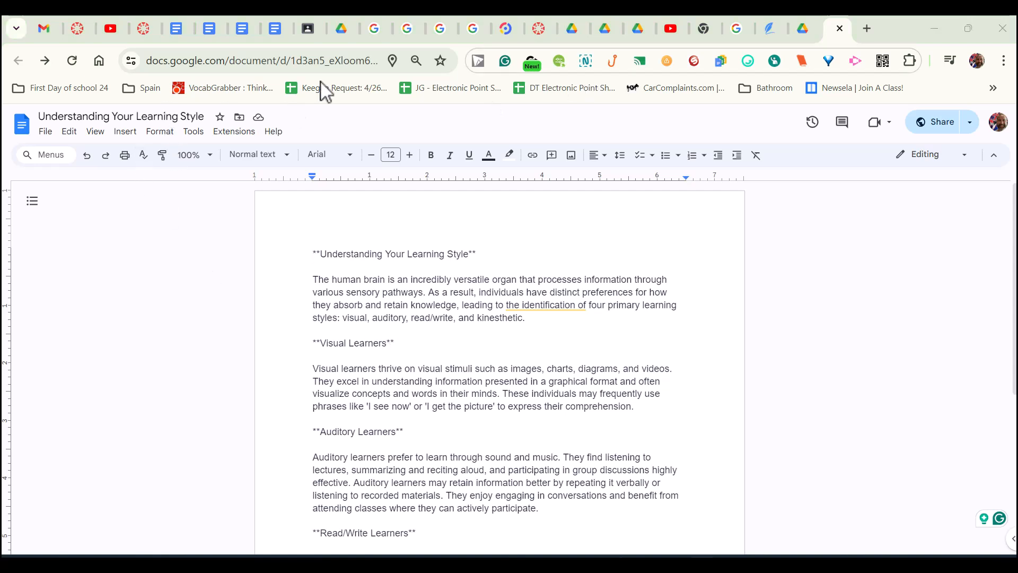
{"action": "left_click", "coordinate": [124, 131]}
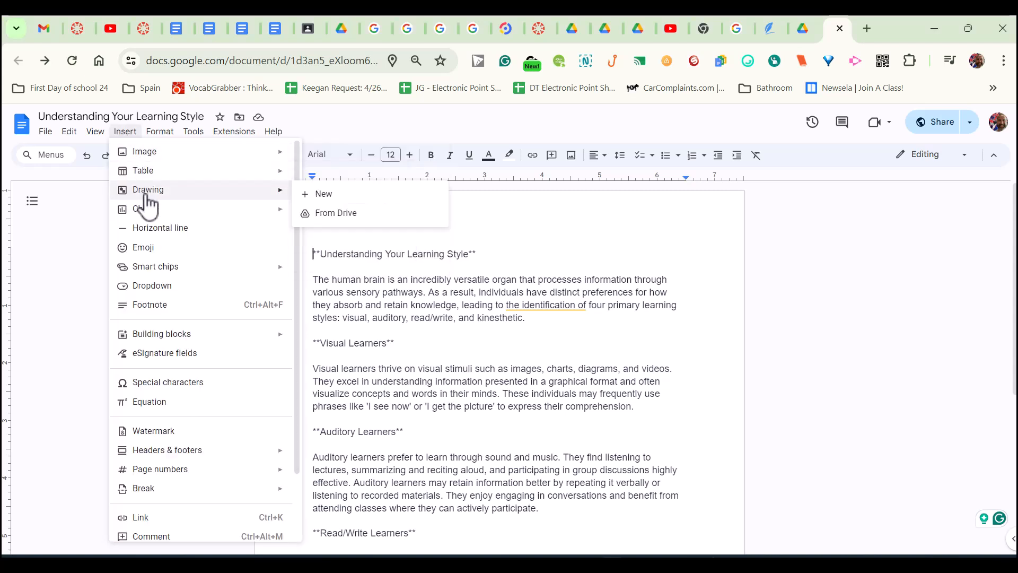
- Start a new drawing and draw a large rectangle across the canvas, pulling its left edge inward
{"action": "left_click", "coordinate": [323, 193]}
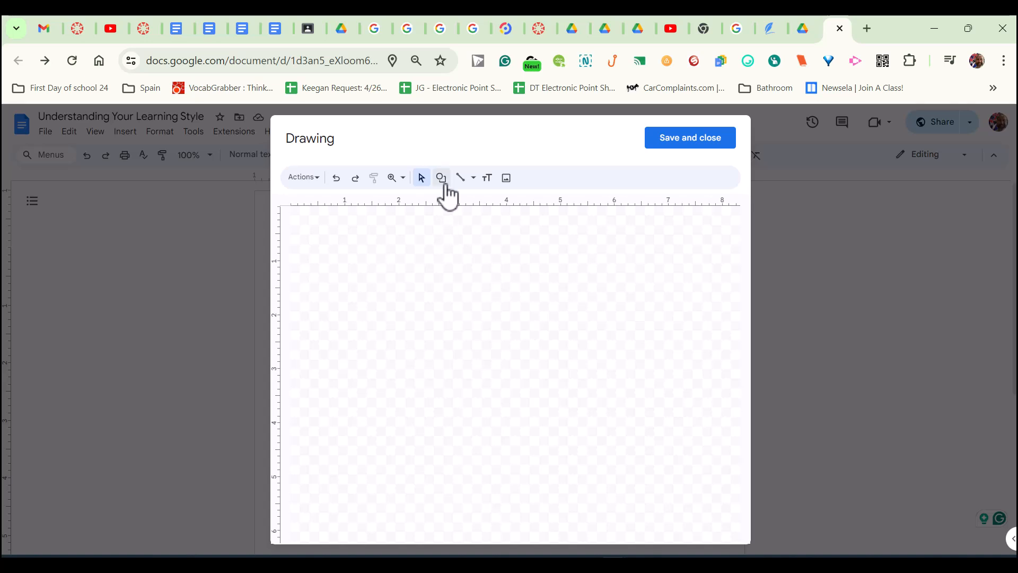
{"action": "left_click", "coordinate": [440, 177]}
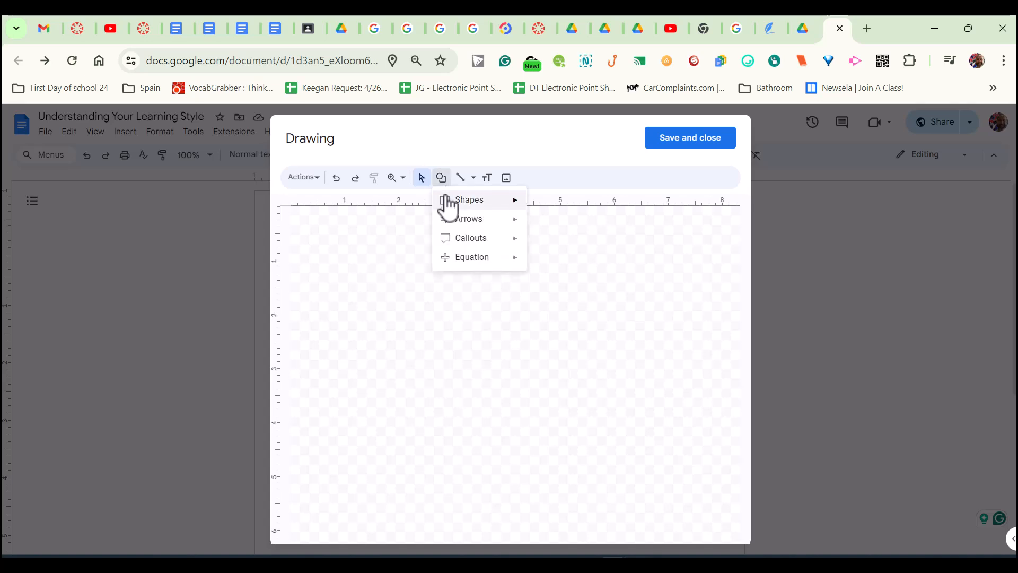
{"action": "left_click", "coordinate": [469, 200]}
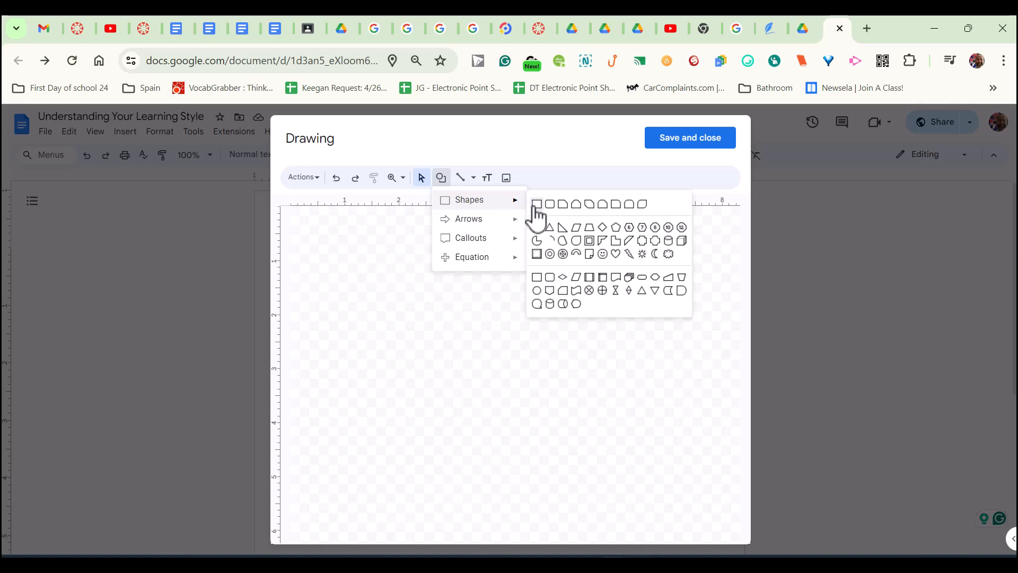
{"action": "left_click", "coordinate": [537, 204]}
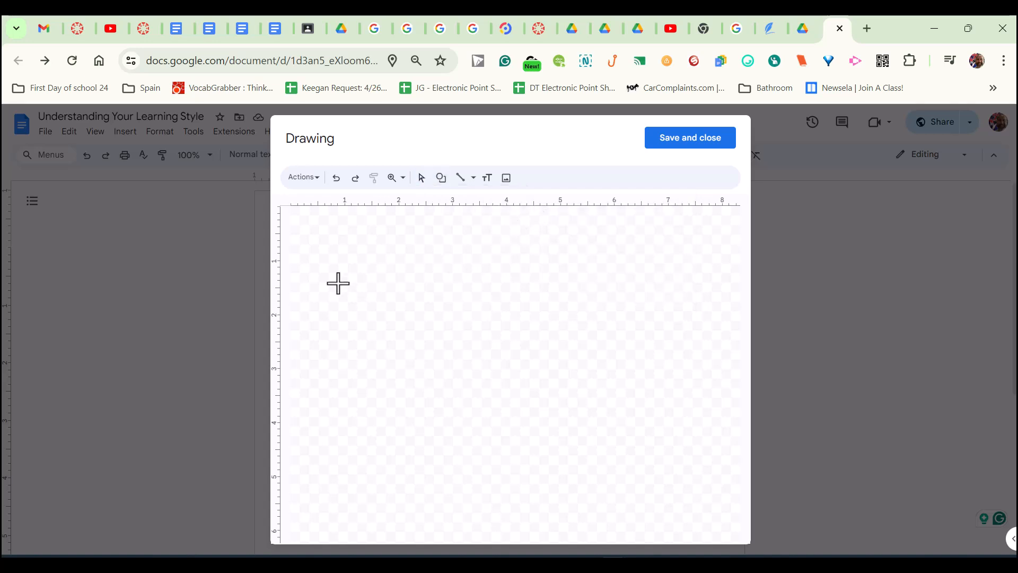
{"action": "mouse_move", "coordinate": [305, 222]}
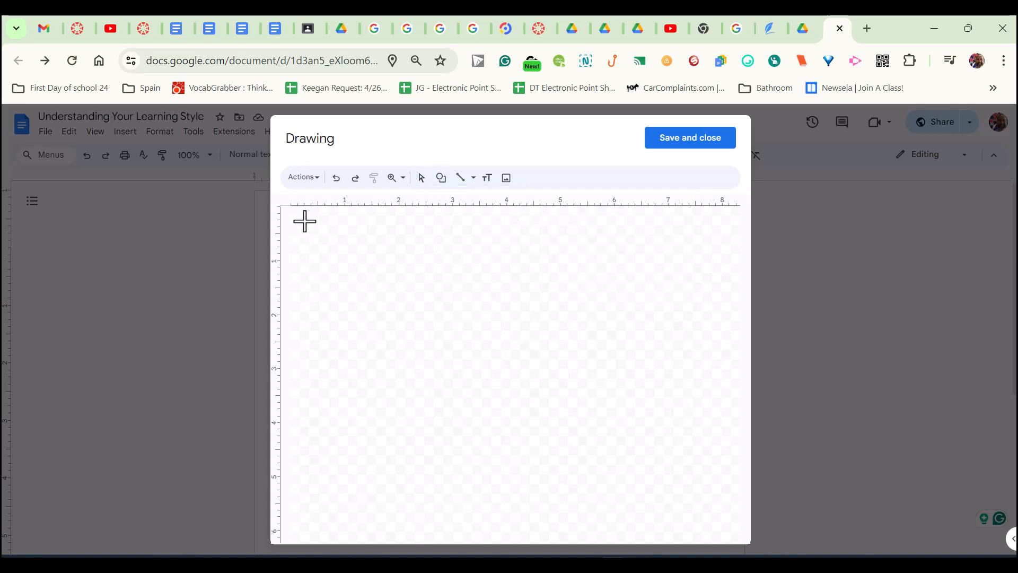
{"action": "left_click_drag", "start_coordinate": [306, 217], "coordinate": [714, 523]}
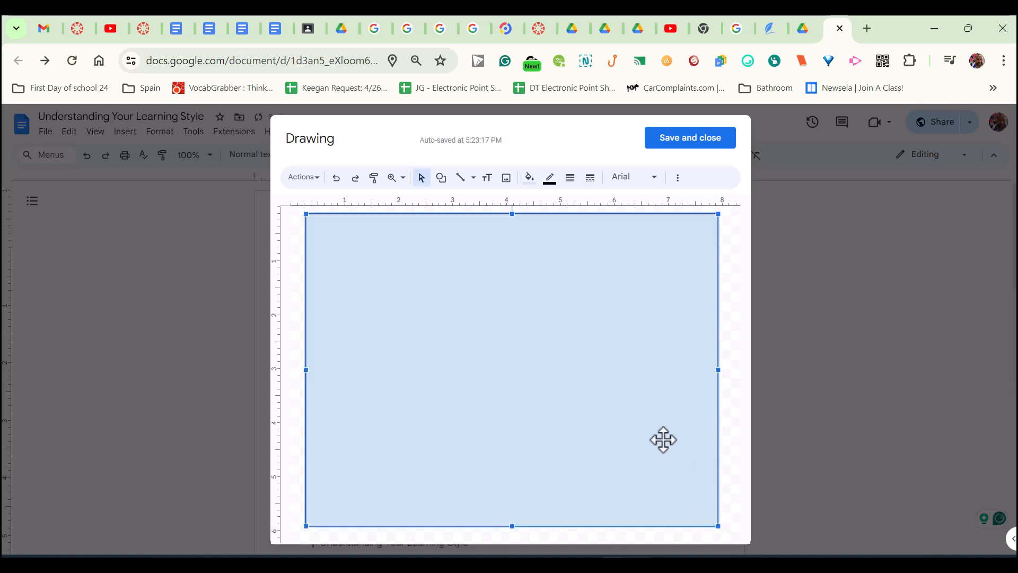
{"action": "mouse_move", "coordinate": [325, 359]}
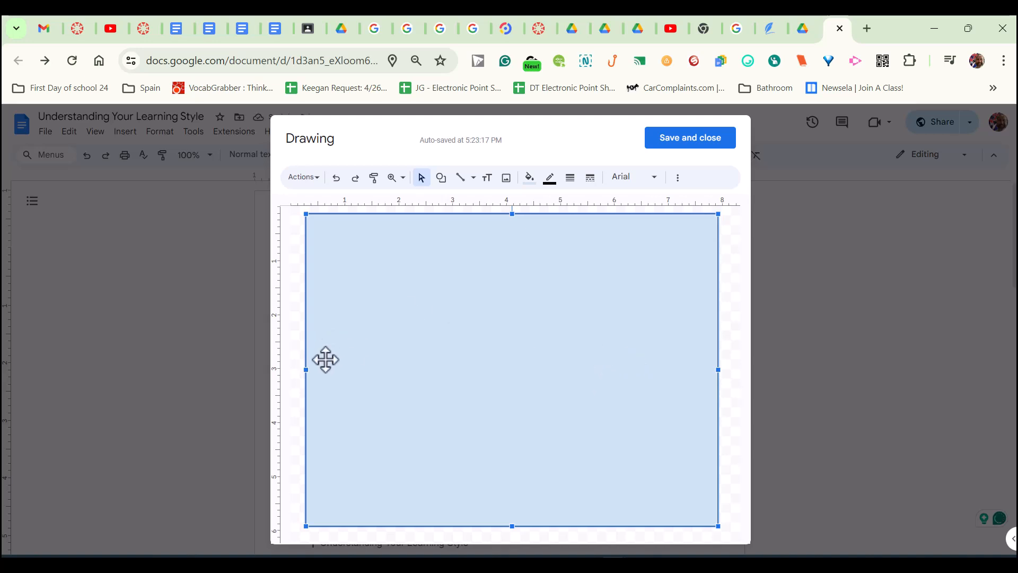
{"action": "mouse_move", "coordinate": [306, 370]}
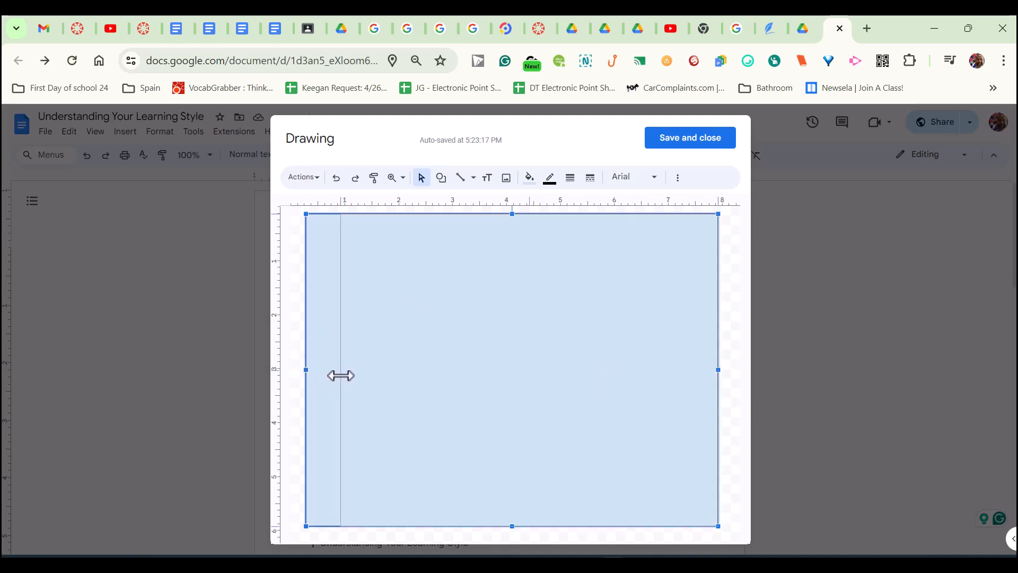
{"action": "left_click_drag", "start_coordinate": [307, 369], "coordinate": [340, 370]}
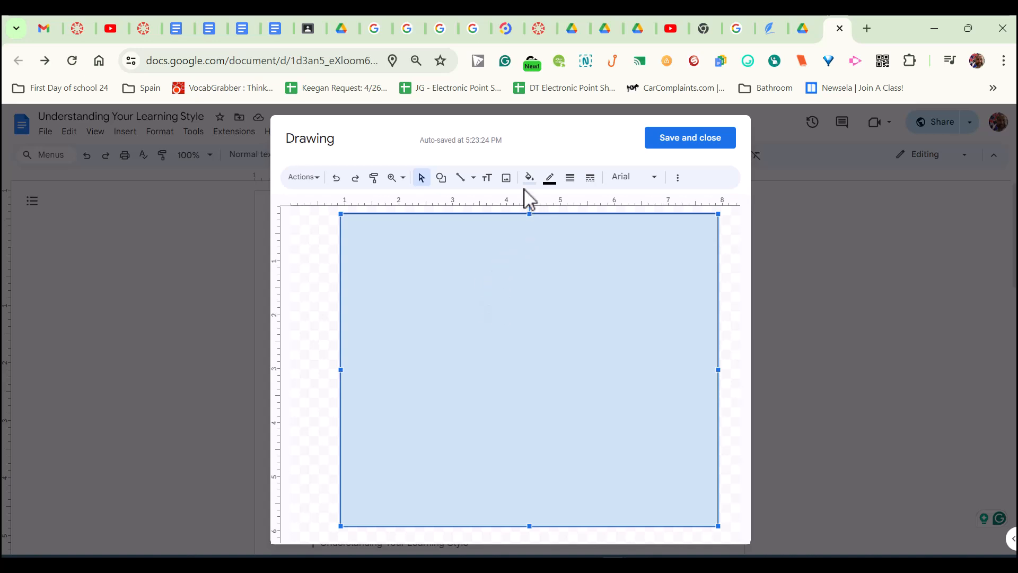
- Give the rectangle a transparent fill and a thick blue outline so it becomes an empty frame
{"action": "left_click", "coordinate": [528, 177]}
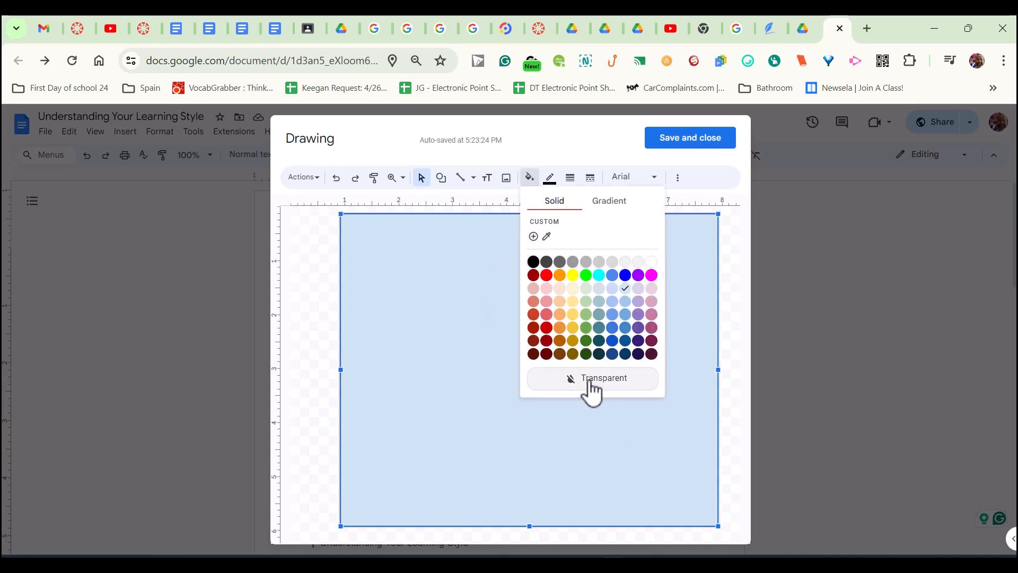
{"action": "left_click", "coordinate": [592, 377]}
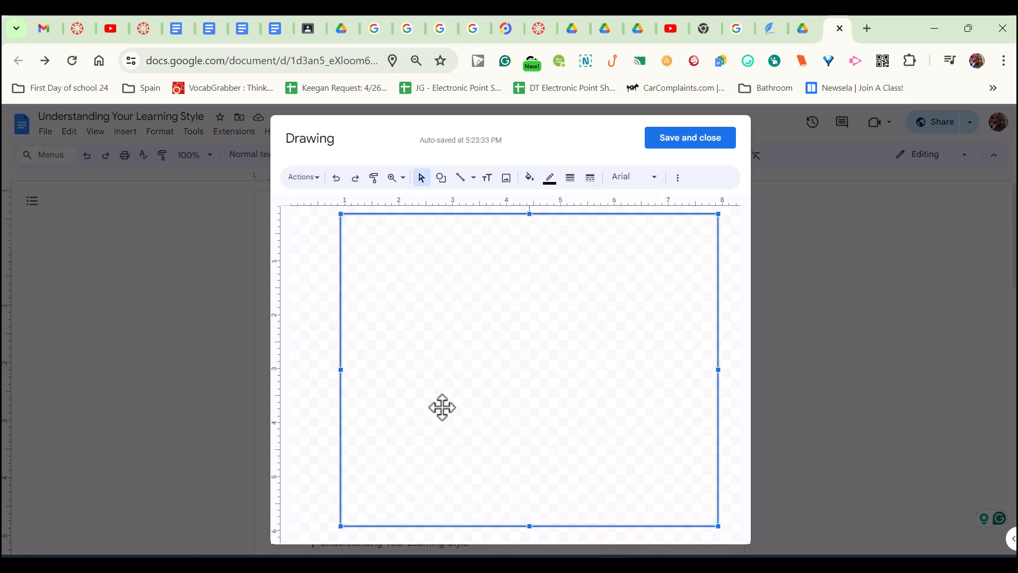
{"action": "mouse_move", "coordinate": [480, 215]}
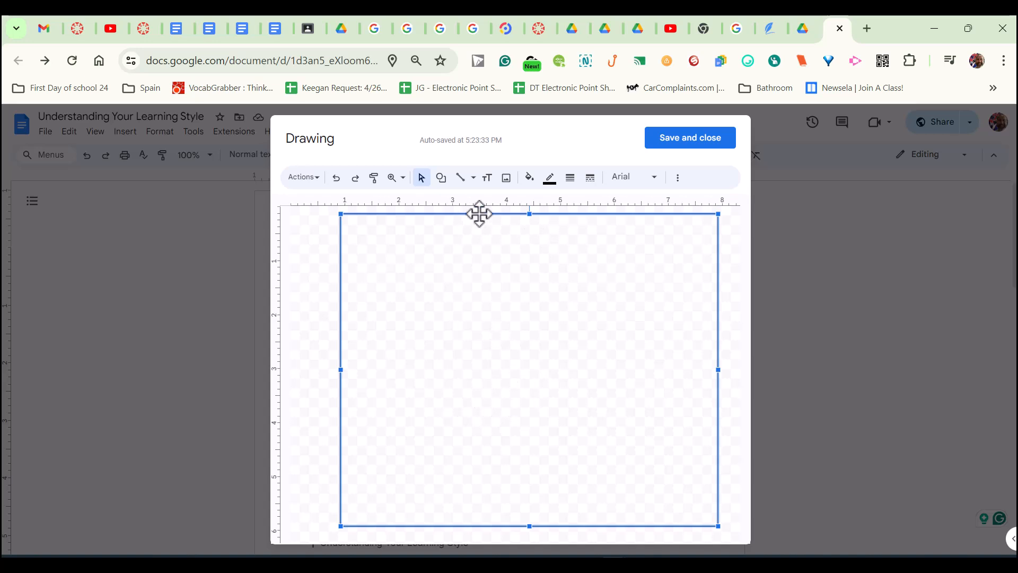
{"action": "mouse_move", "coordinate": [507, 219]}
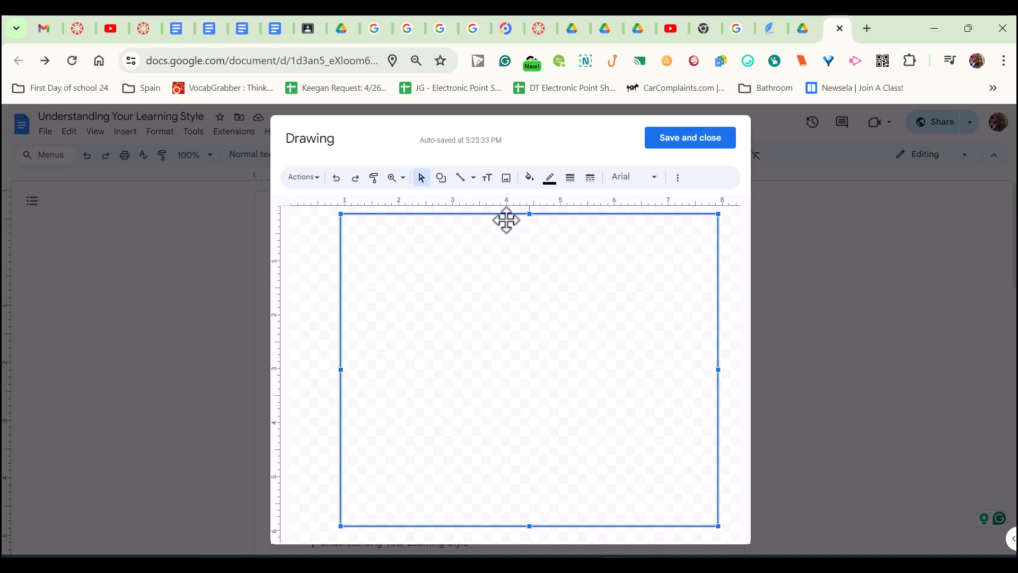
{"action": "left_click", "coordinate": [571, 177]}
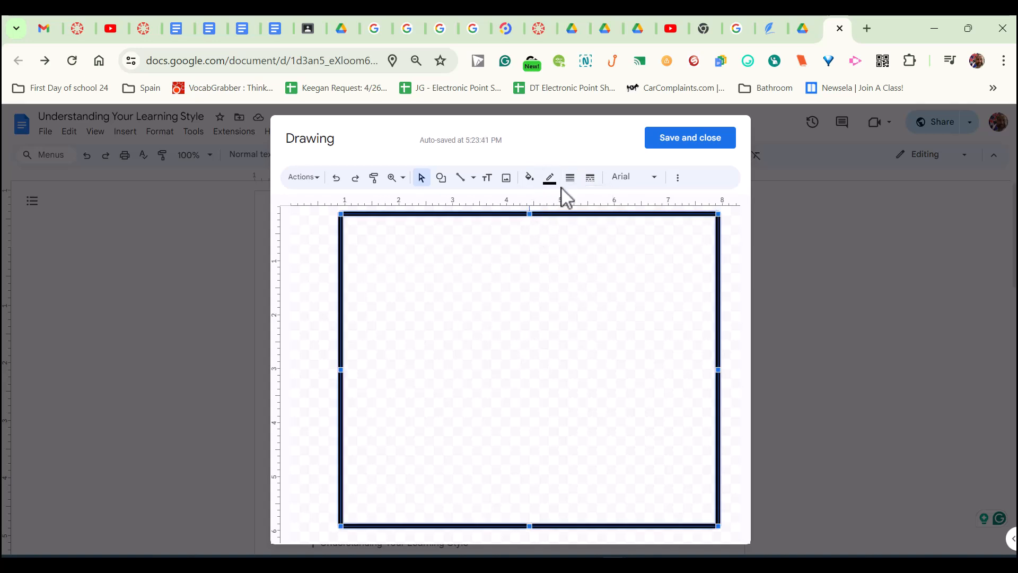
{"action": "left_click", "coordinate": [549, 177]}
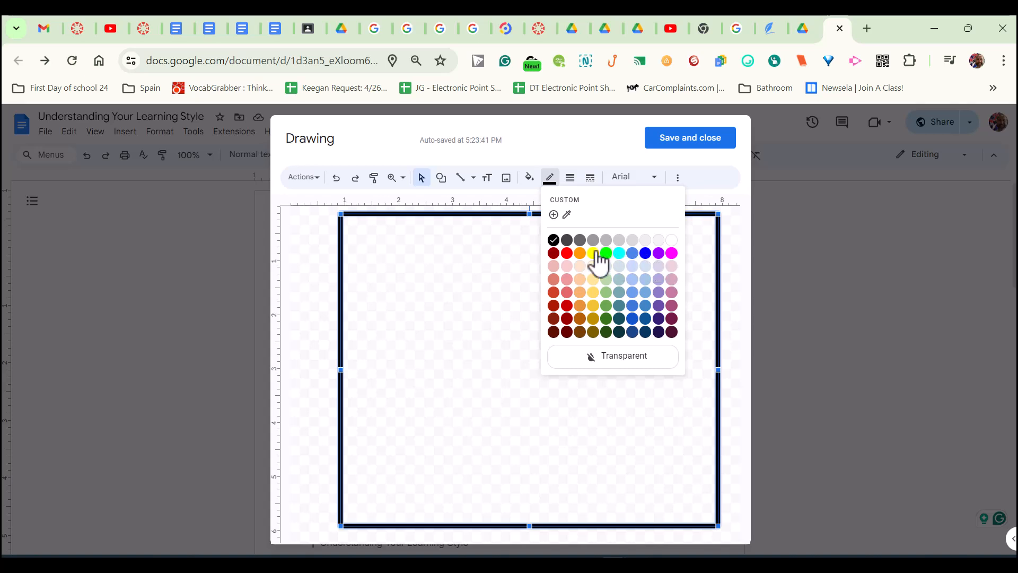
{"action": "mouse_move", "coordinate": [662, 305]}
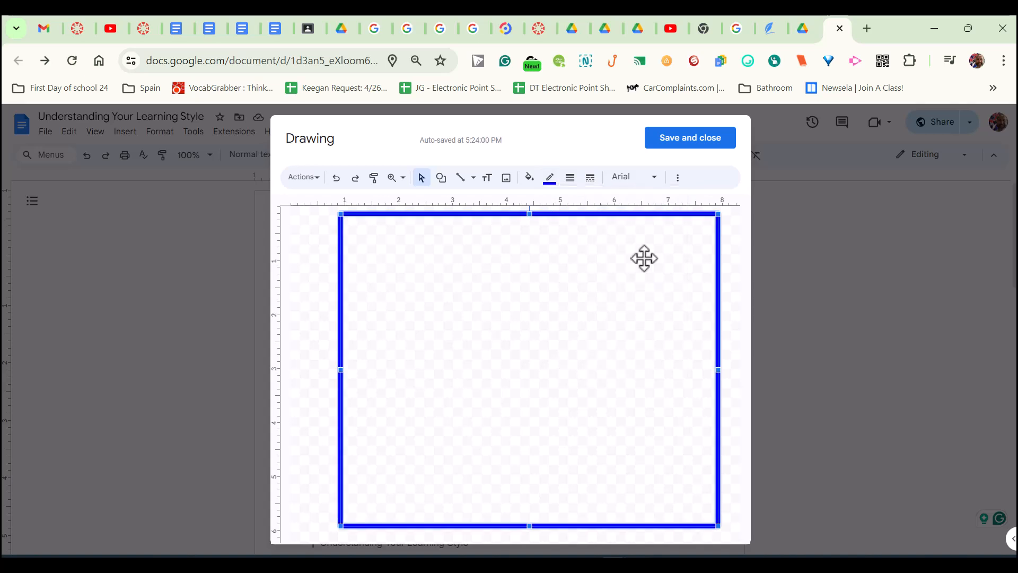
{"action": "mouse_move", "coordinate": [705, 161]}
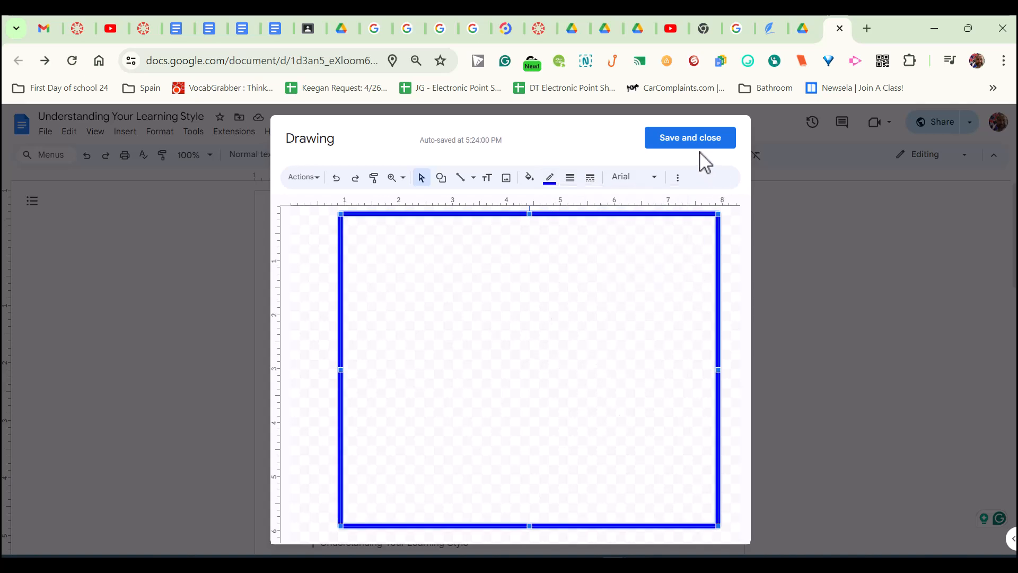
- Save the frame into the essay above the title, zoom to 50% and select the inserted drawing
{"action": "left_click", "coordinate": [690, 137]}
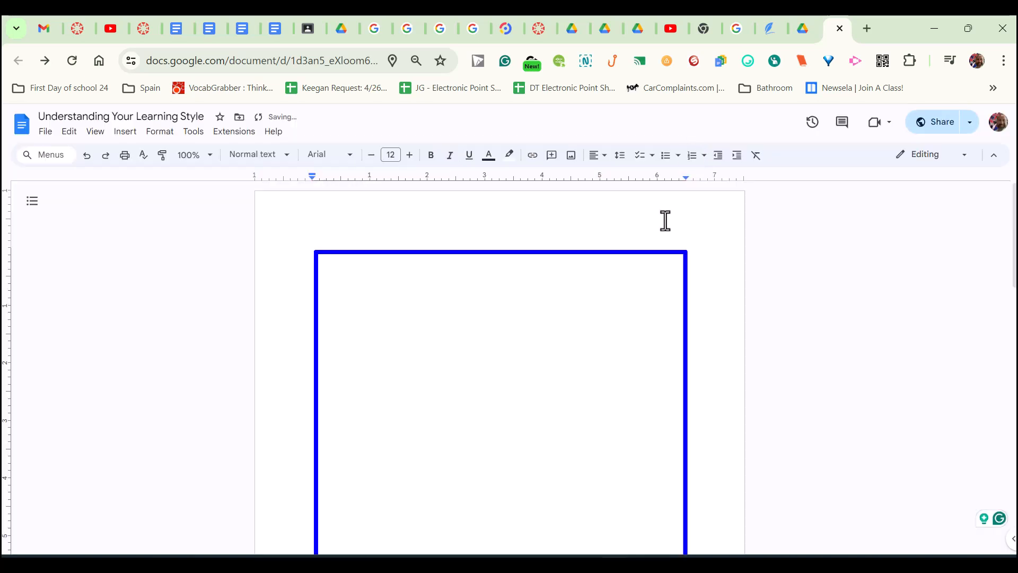
{"action": "scroll", "scroll_direction": "down", "scroll_amount": 3}
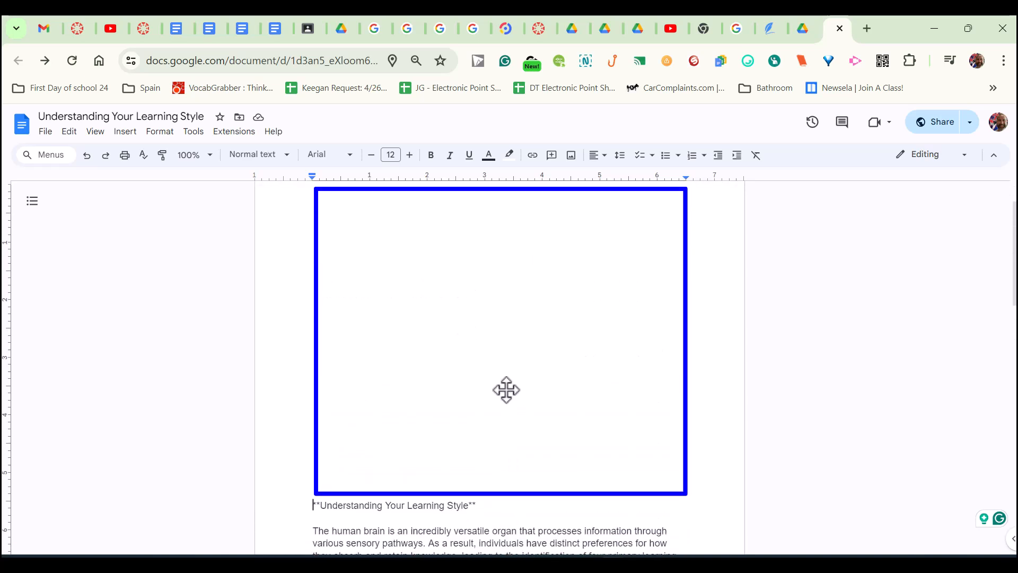
{"action": "left_click", "coordinate": [192, 155]}
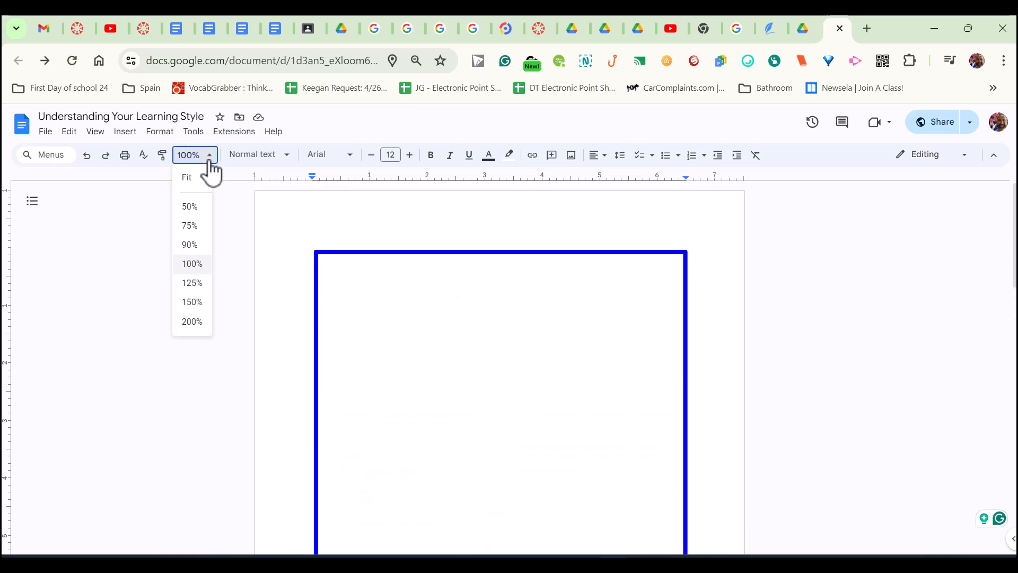
{"action": "left_click", "coordinate": [188, 206]}
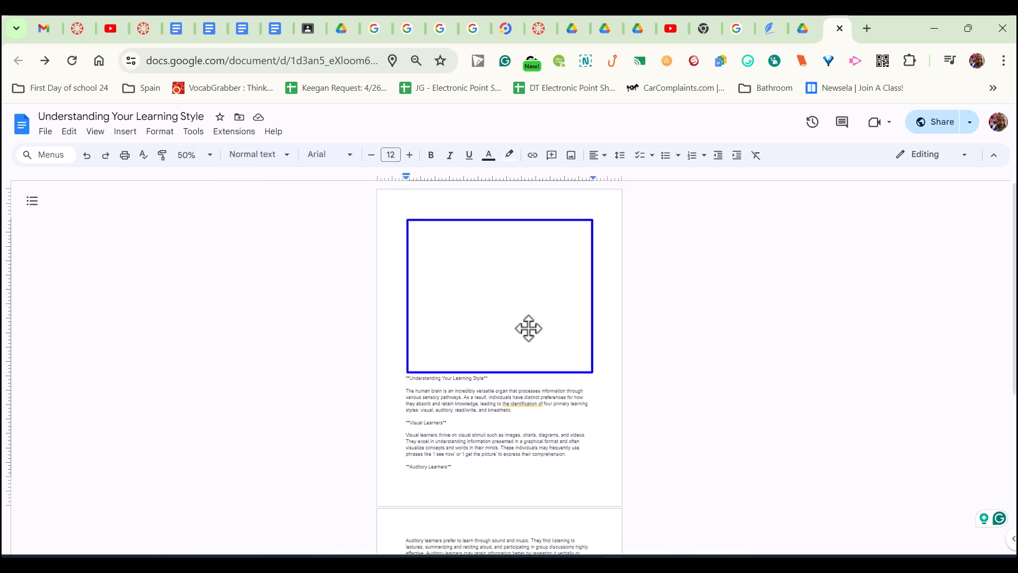
{"action": "left_click", "coordinate": [499, 296]}
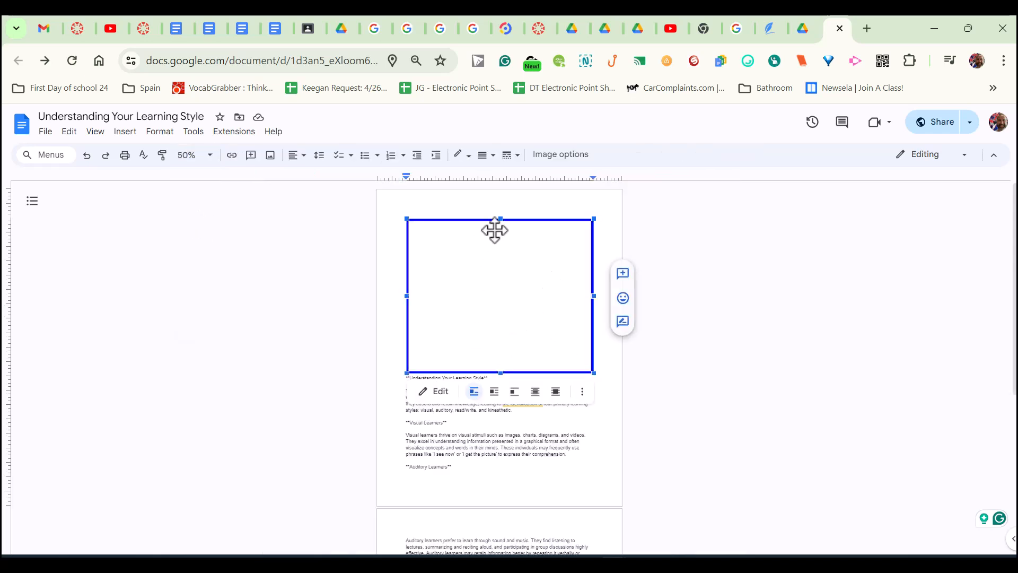
{"action": "mouse_move", "coordinate": [469, 356]}
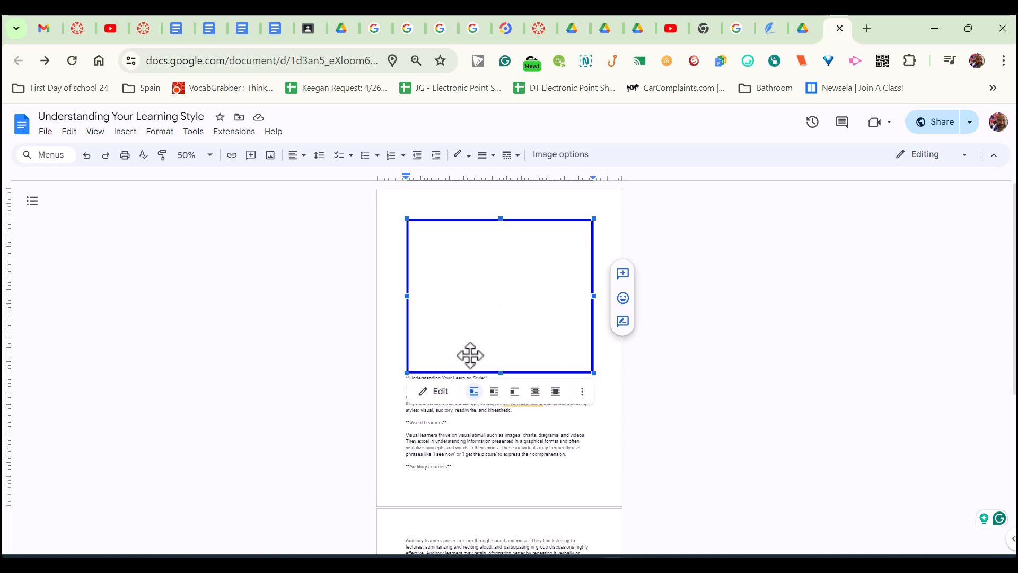
{"action": "mouse_move", "coordinate": [581, 221]}
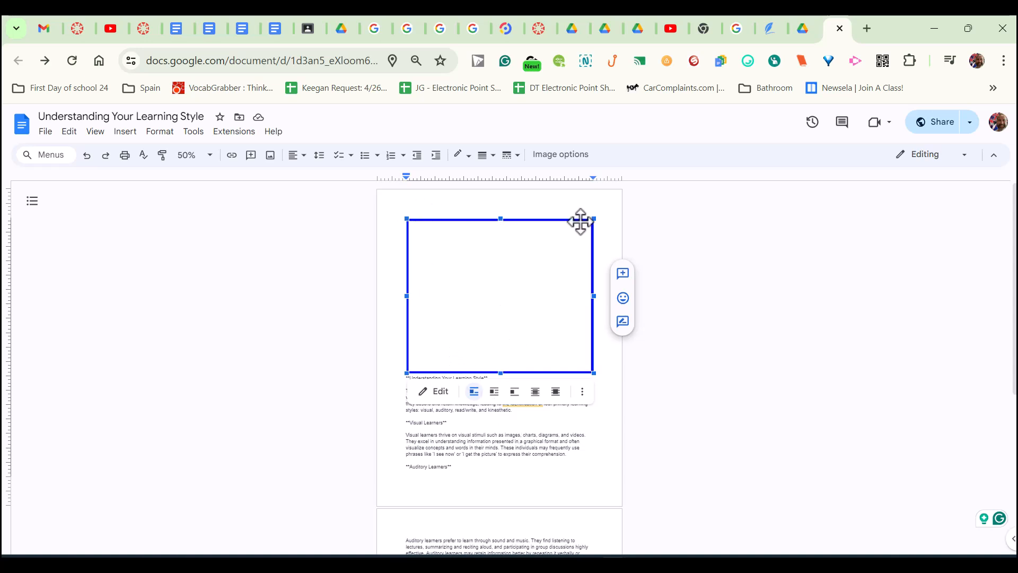
{"action": "mouse_move", "coordinate": [544, 419]}
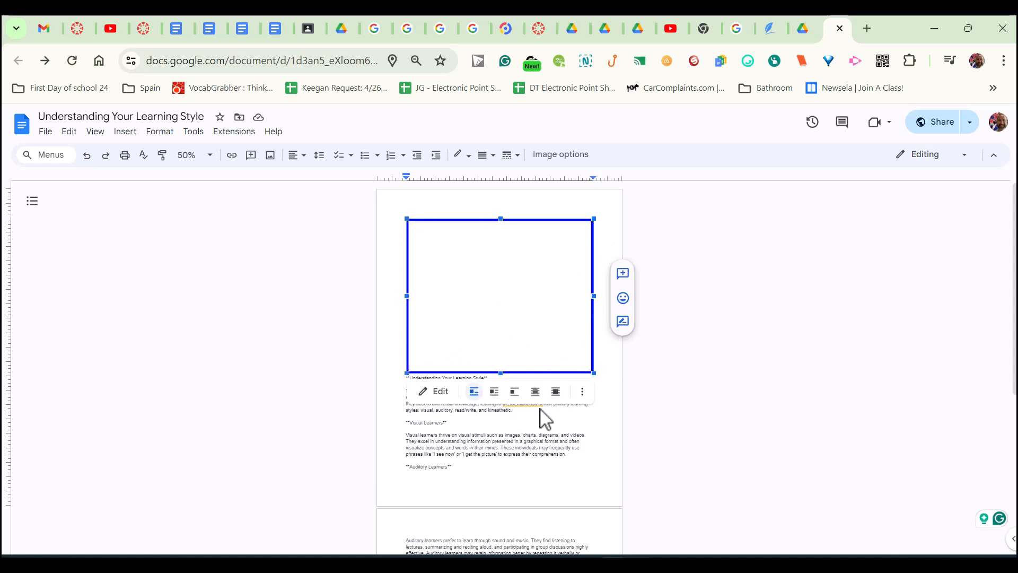
{"action": "mouse_move", "coordinate": [506, 419]}
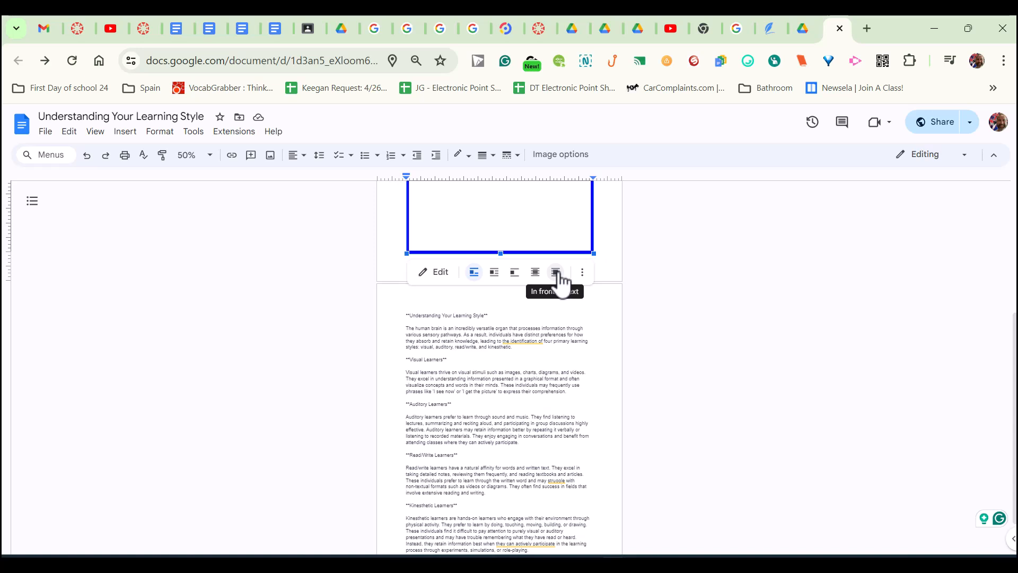
- Set the frame to In front of text, return to 100% zoom and position it around the essay text
{"action": "left_click", "coordinate": [556, 272]}
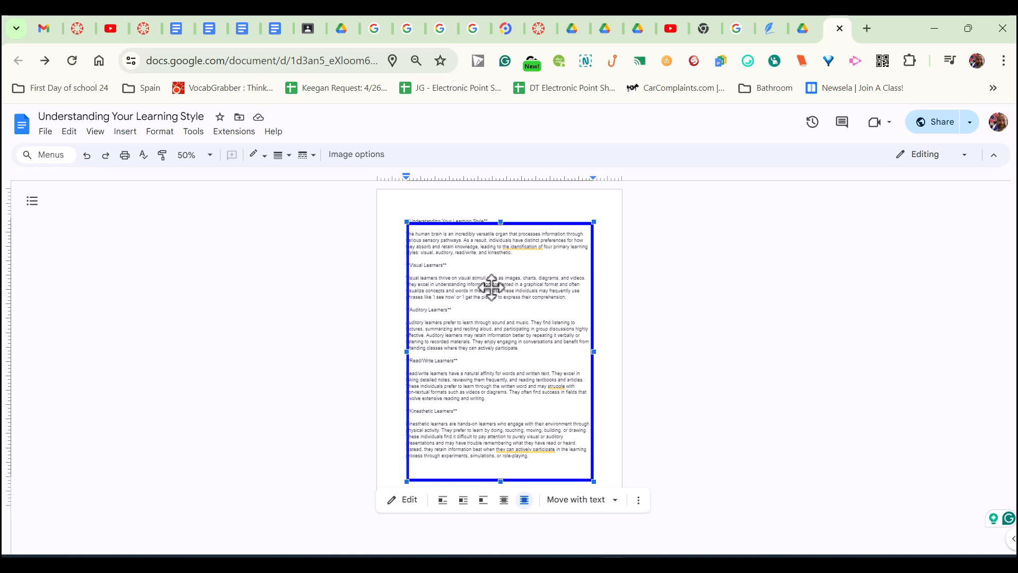
{"action": "mouse_move", "coordinate": [410, 247]}
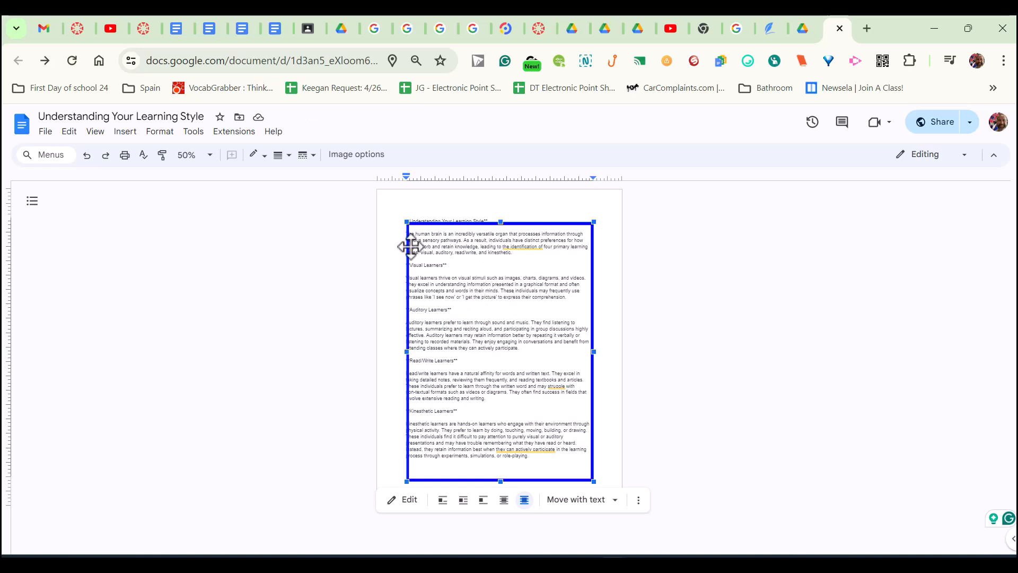
{"action": "left_click", "coordinate": [194, 154]}
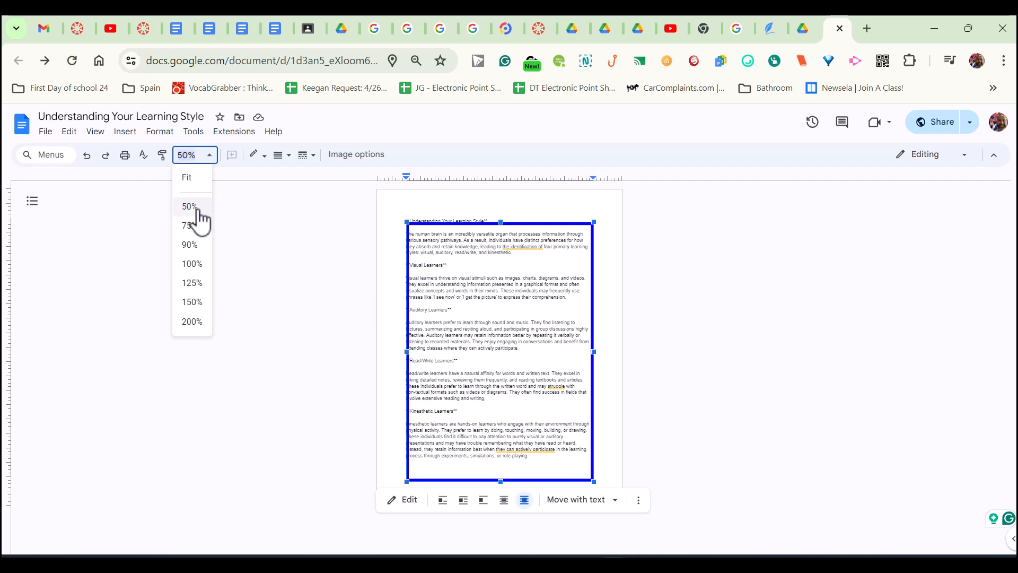
{"action": "left_click", "coordinate": [191, 263]}
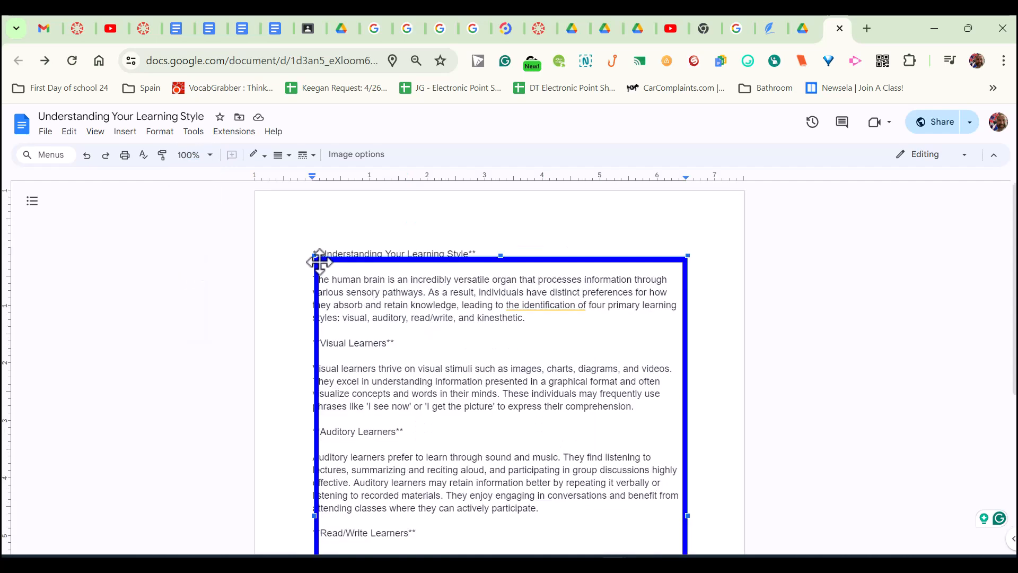
{"action": "left_click", "coordinate": [313, 254]}
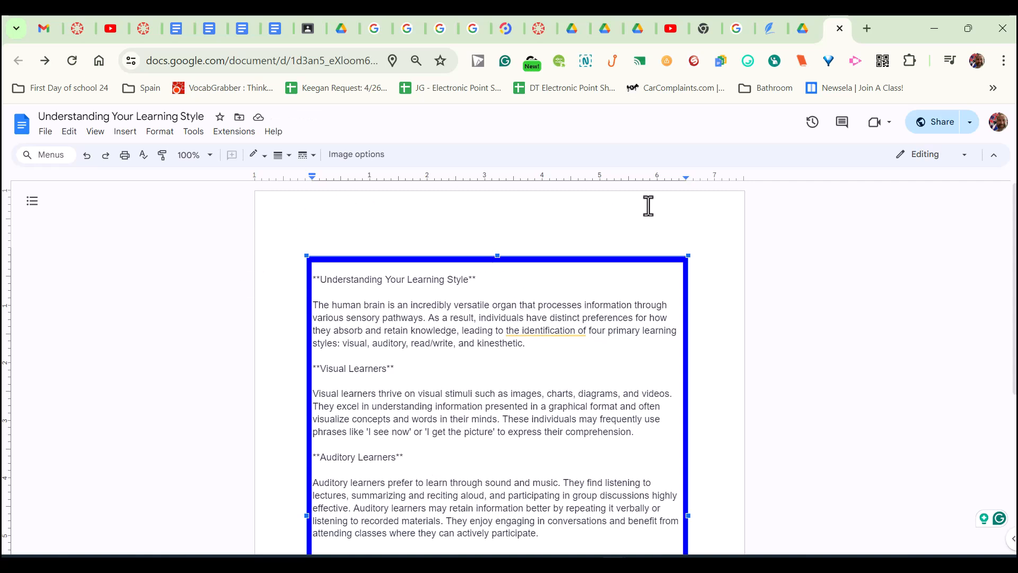
{"action": "mouse_move", "coordinate": [712, 261]}
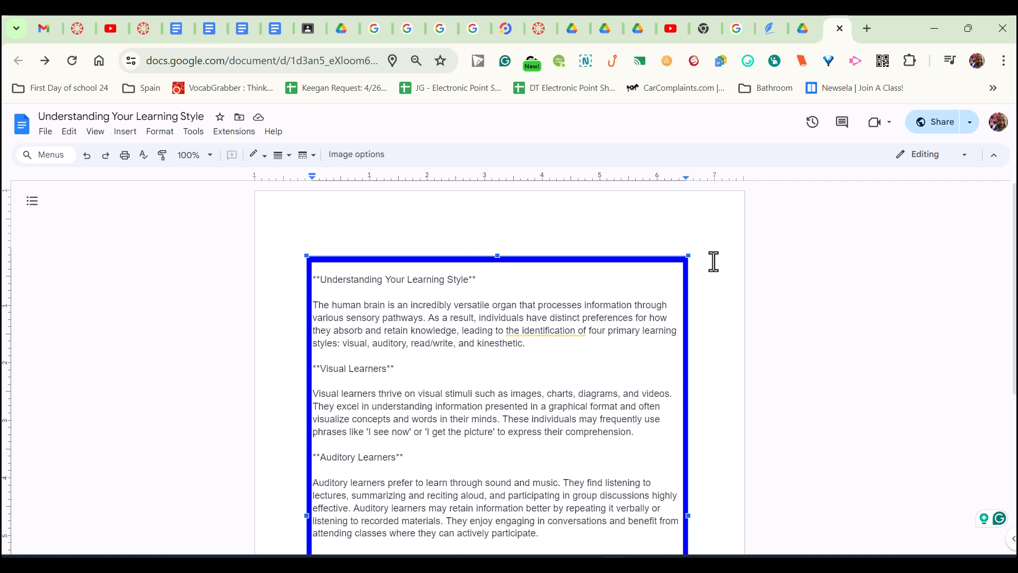